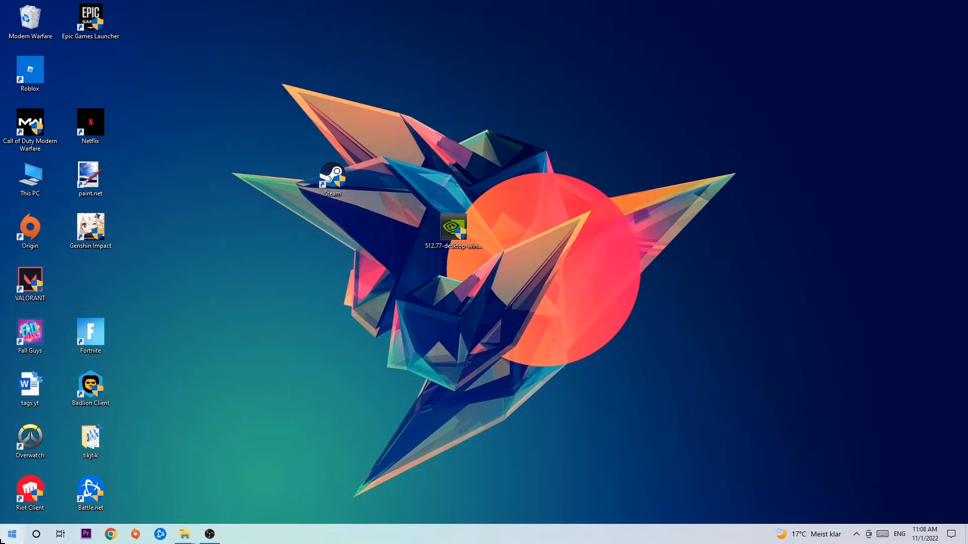
- Search for Windows Defender Firewall from the taskbar and launch its settings page
{"action": "left_click", "coordinate": [10, 533]}
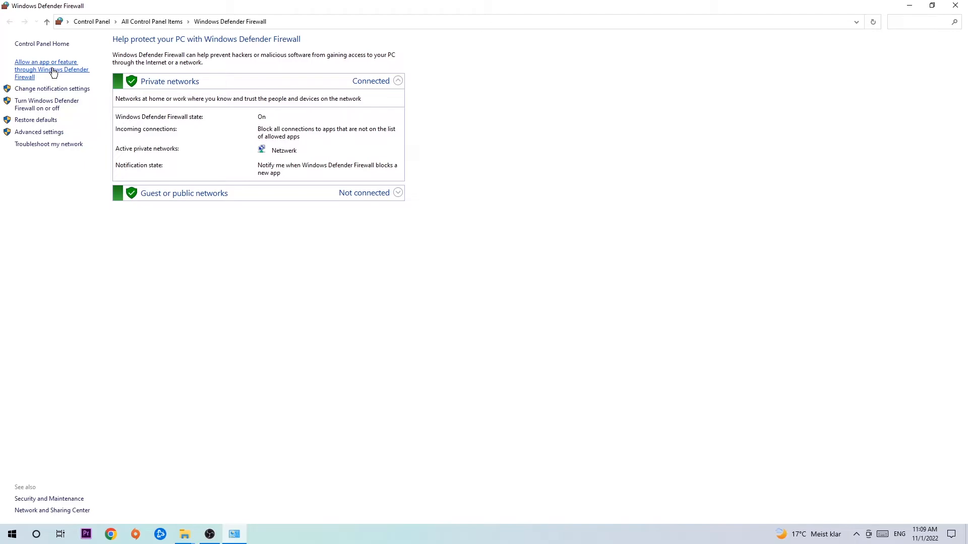
- Show the allowed apps list and unlock it for editing via 'Change settings'
{"action": "left_click", "coordinate": [51, 70]}
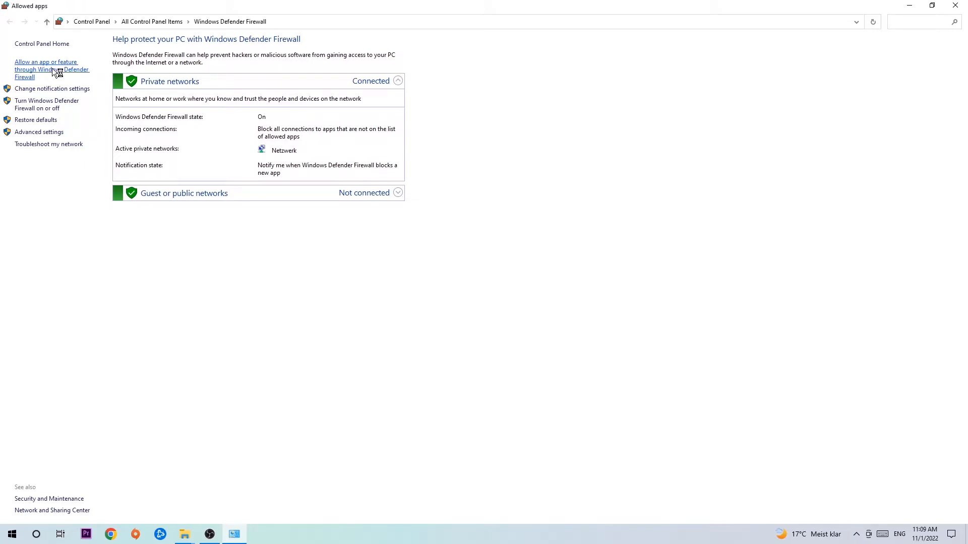
{"action": "left_click", "coordinate": [51, 69]}
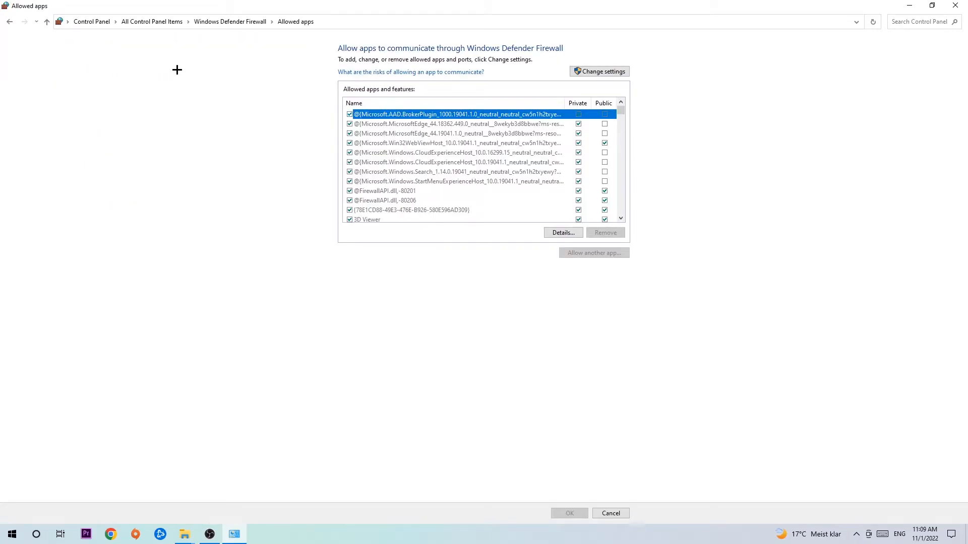
{"action": "left_click", "coordinate": [598, 70]}
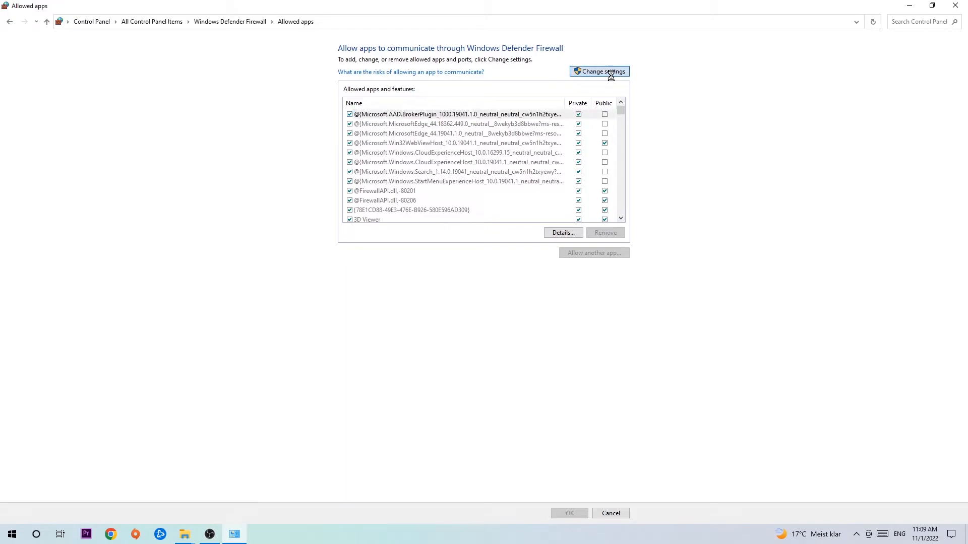
{"action": "left_click", "coordinate": [597, 70]}
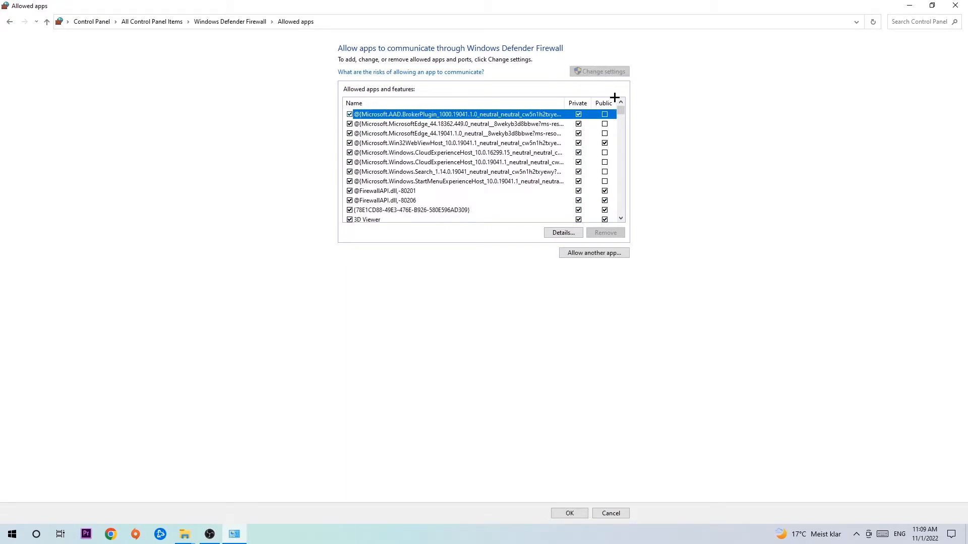
{"action": "mouse_move", "coordinate": [592, 252]}
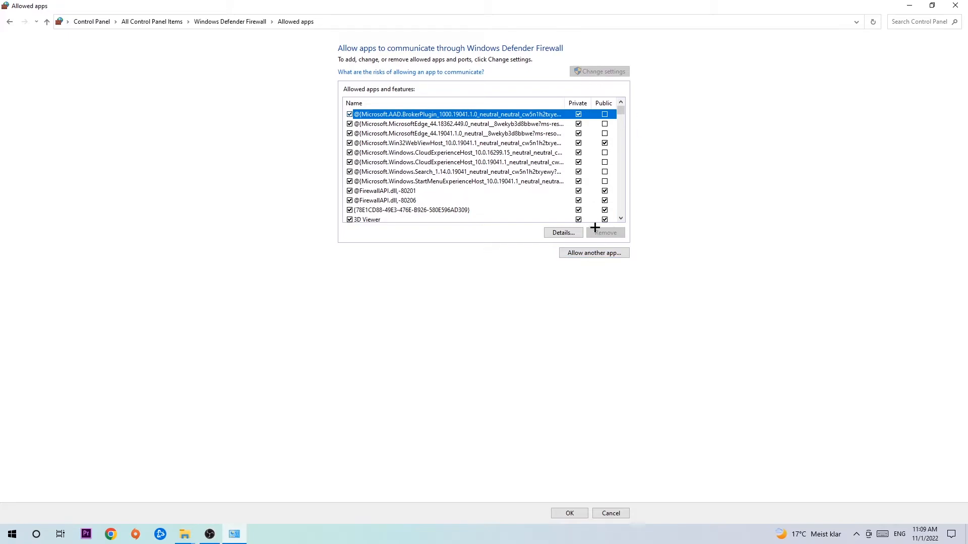
{"action": "left_click", "coordinate": [593, 252]}
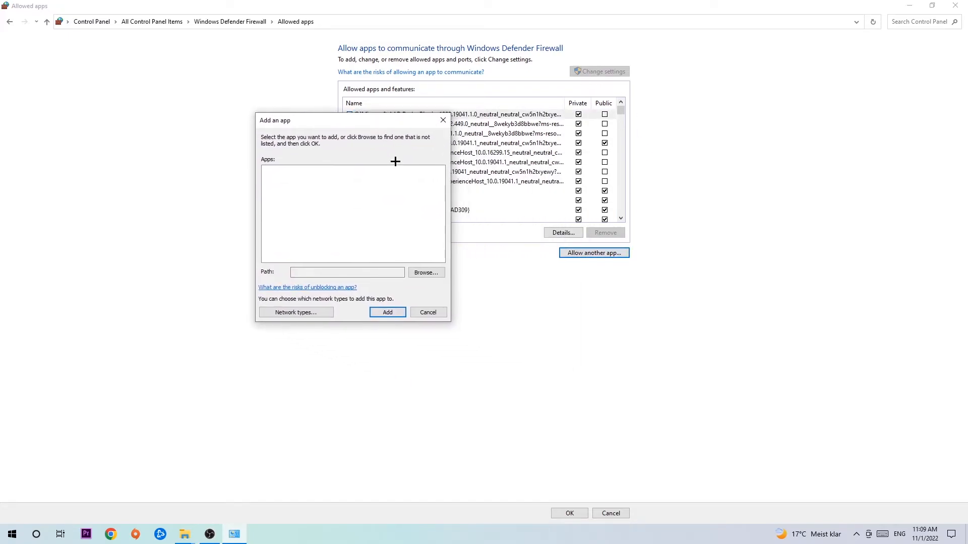
{"action": "mouse_move", "coordinate": [357, 236]}
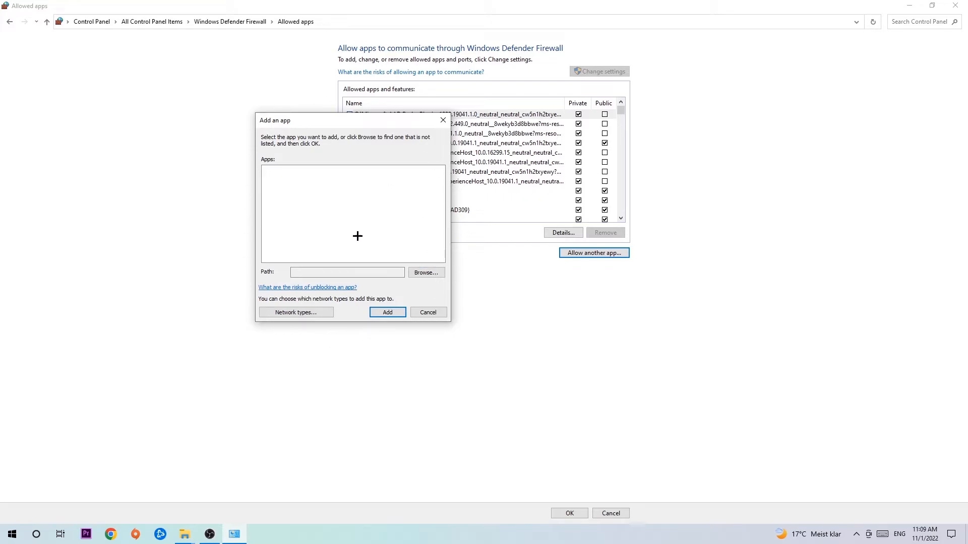
{"action": "left_click", "coordinate": [425, 272]}
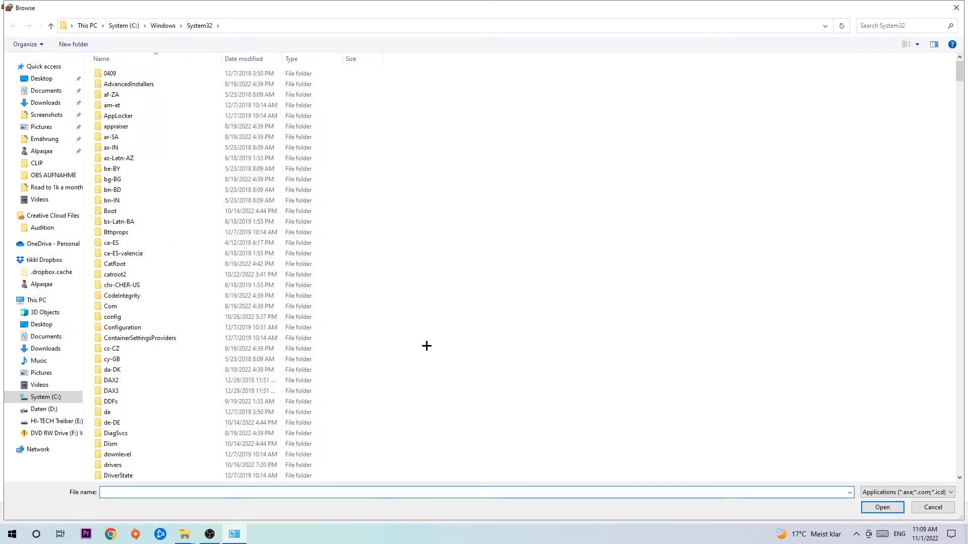
{"action": "mouse_move", "coordinate": [415, 338]}
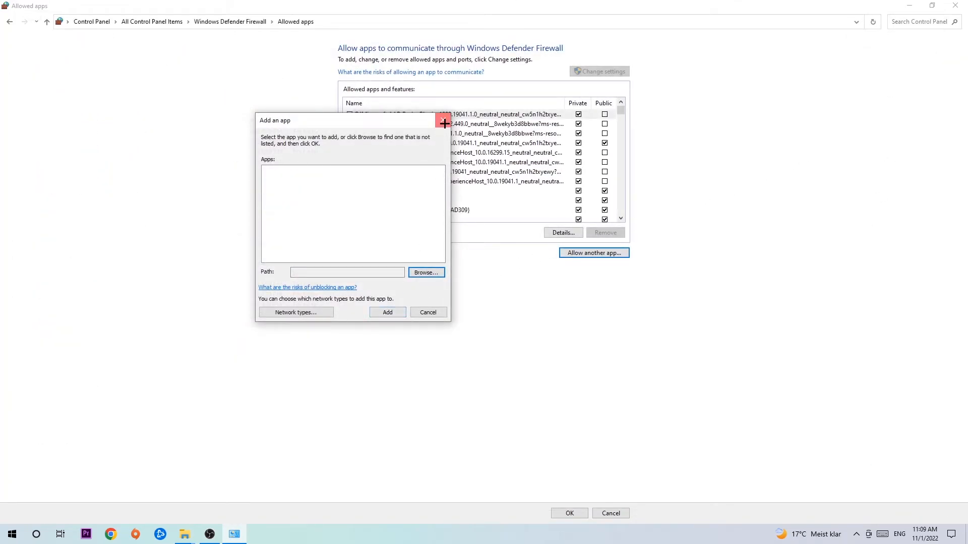
{"action": "left_click", "coordinate": [427, 312]}
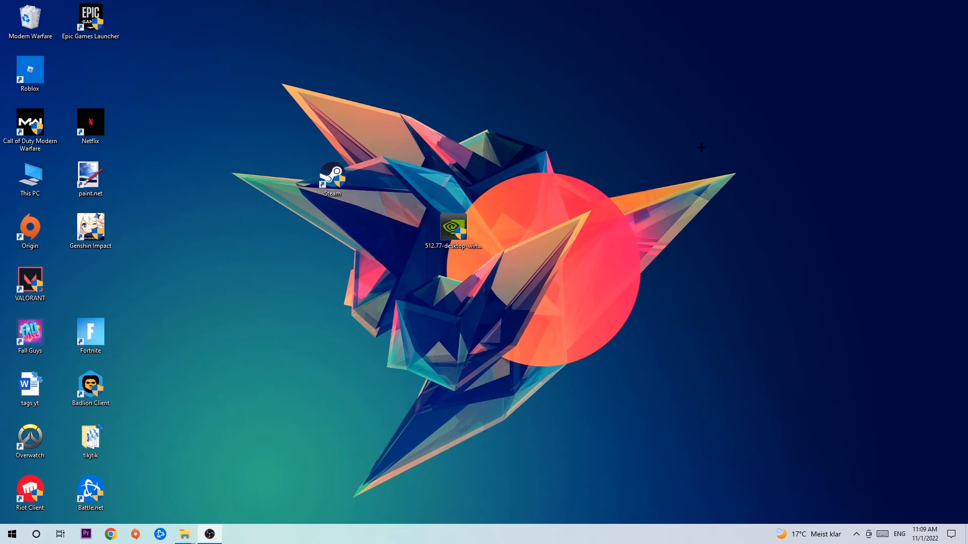
{"action": "mouse_move", "coordinate": [664, 140]}
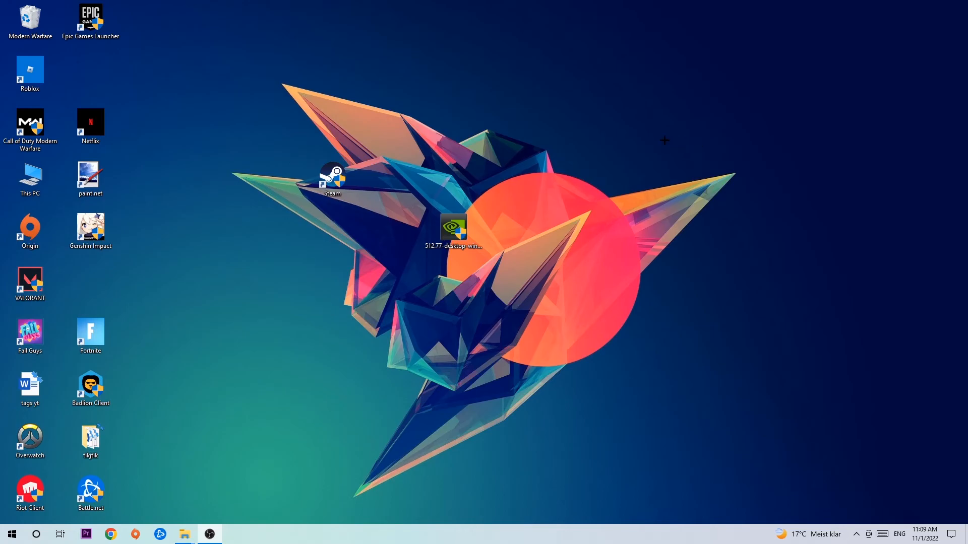